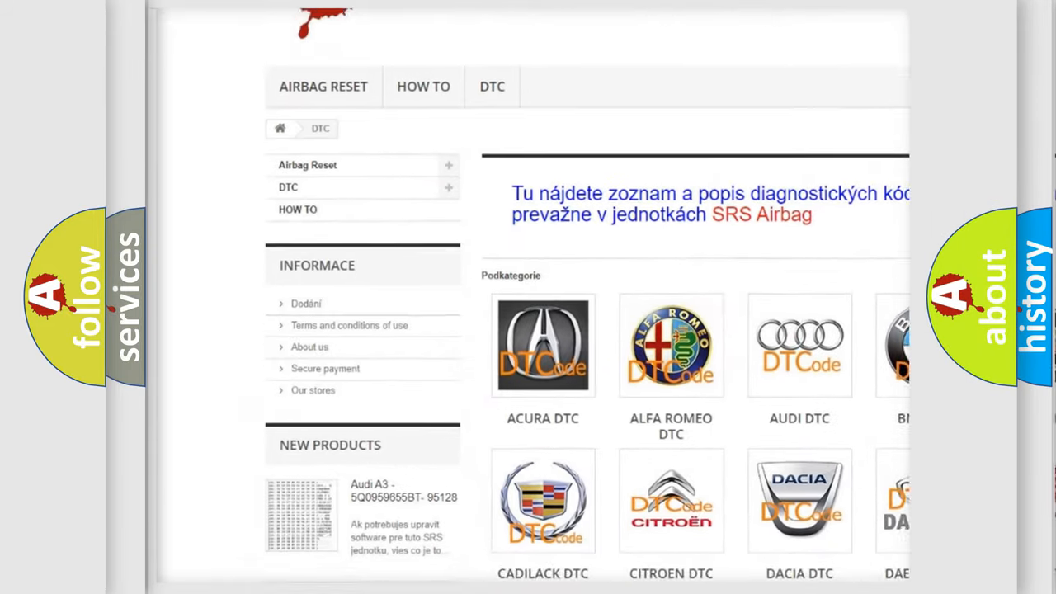
{"action": "scroll", "scroll_direction": "down", "scroll_amount": 3}
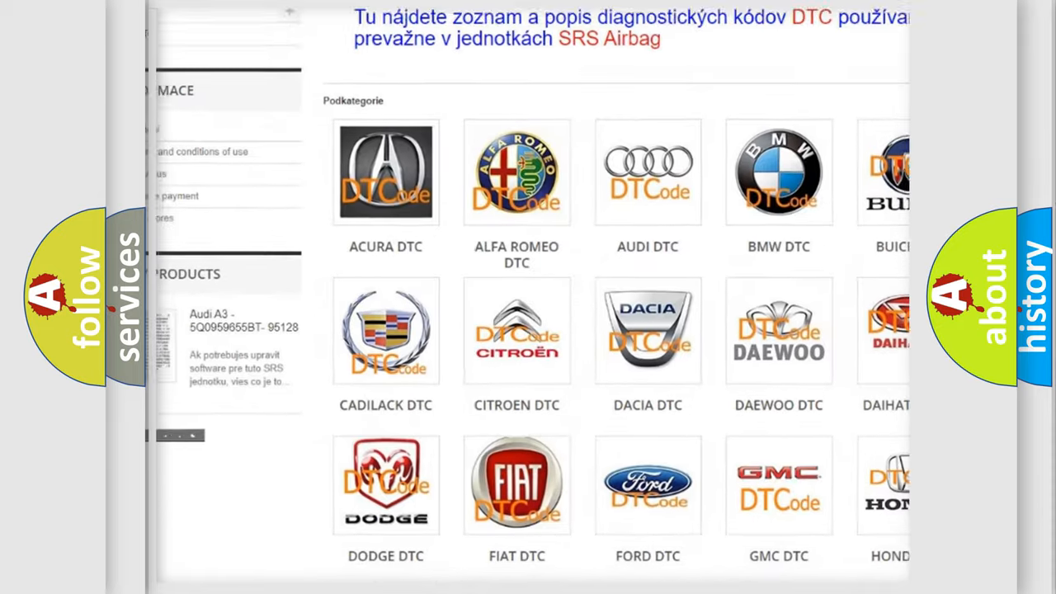
{"action": "scroll", "scroll_direction": "down", "scroll_amount": 3}
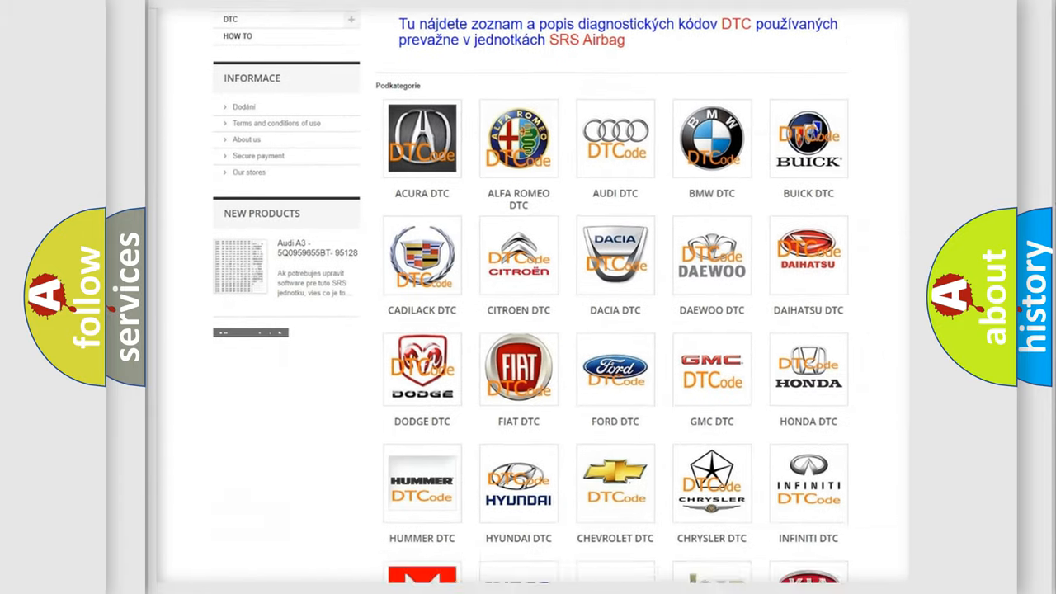
{"action": "scroll", "scroll_direction": "down", "scroll_amount": 3}
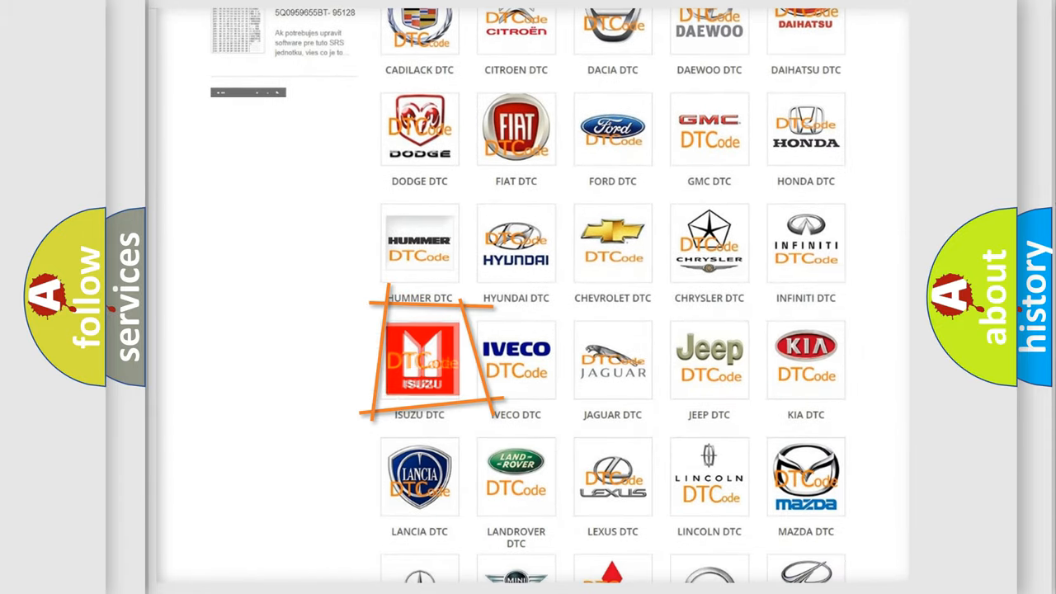